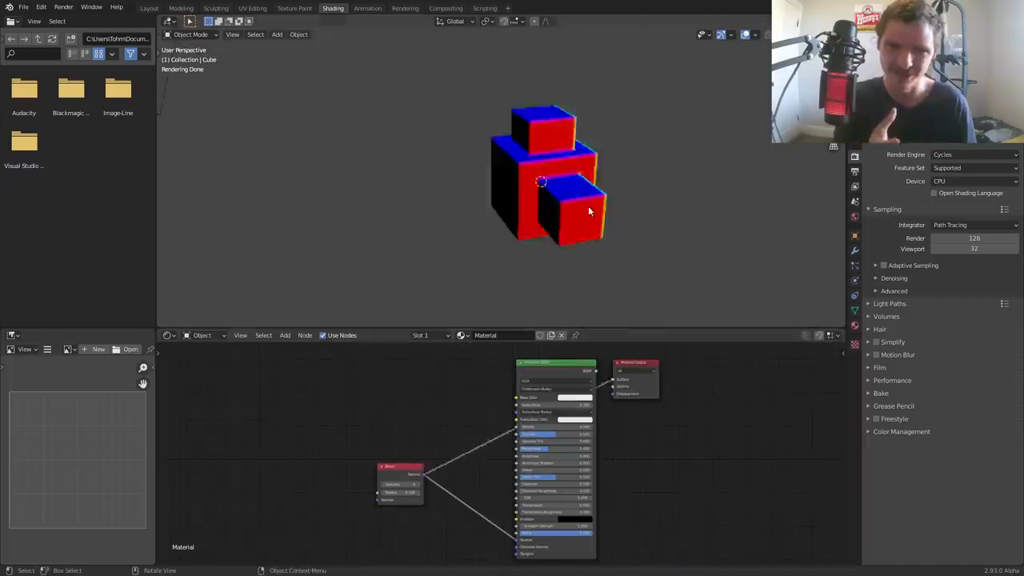
Start a new General file so only the default cube, camera and light remain.
click(951, 180)
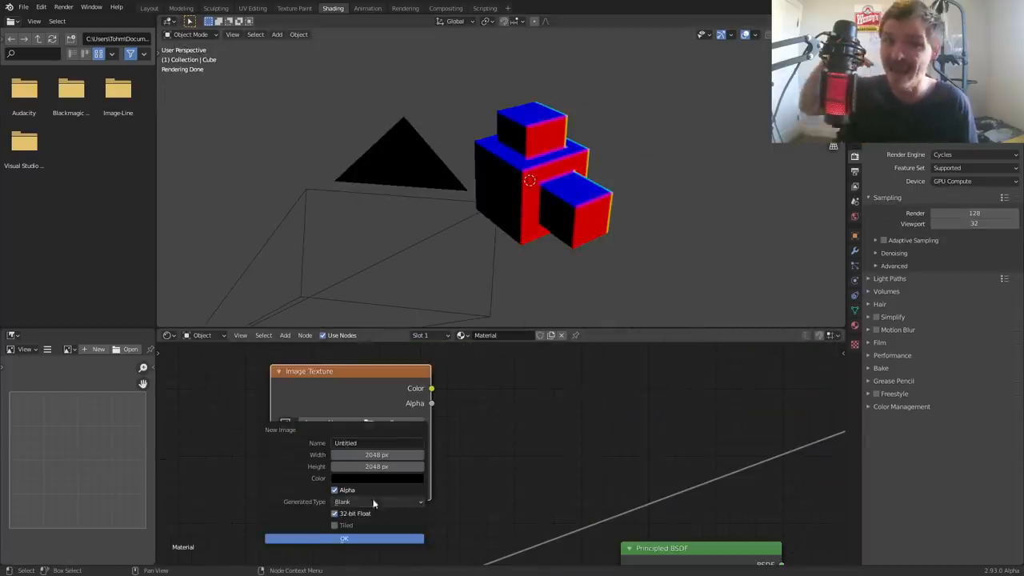
click(344, 537)
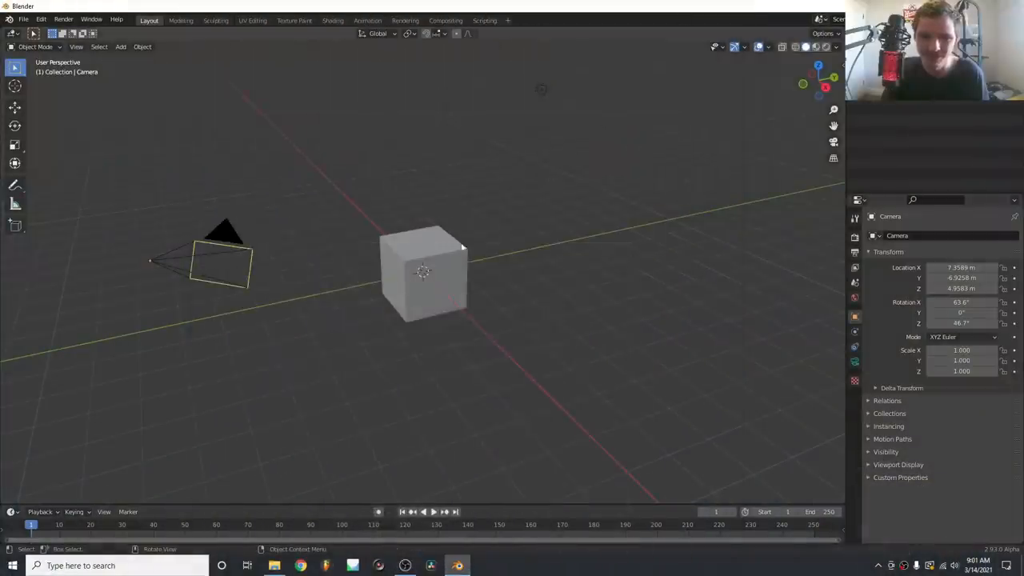
Select the default cube and add a Bevel modifier to round its edges.
click(424, 272)
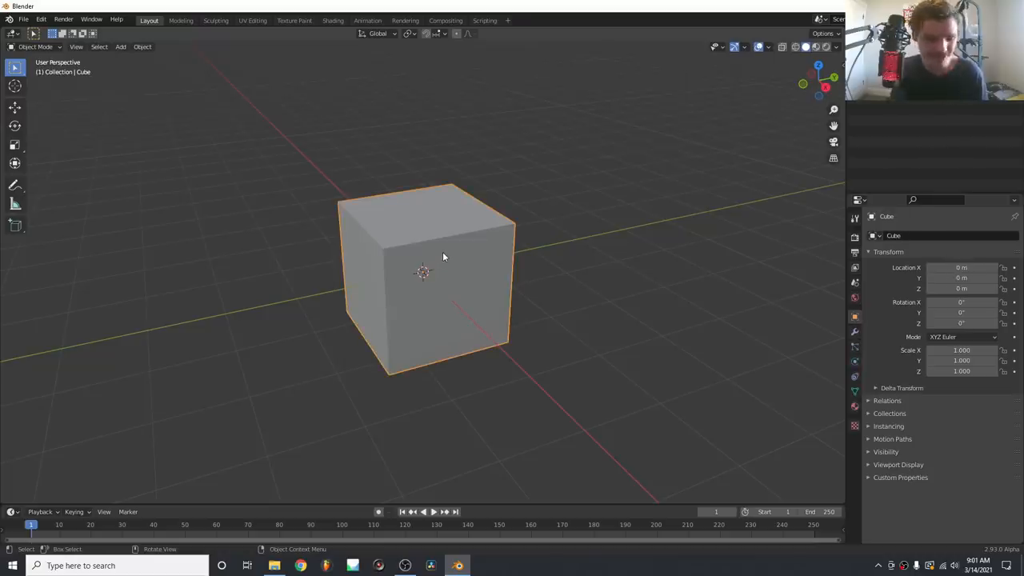
key(q)
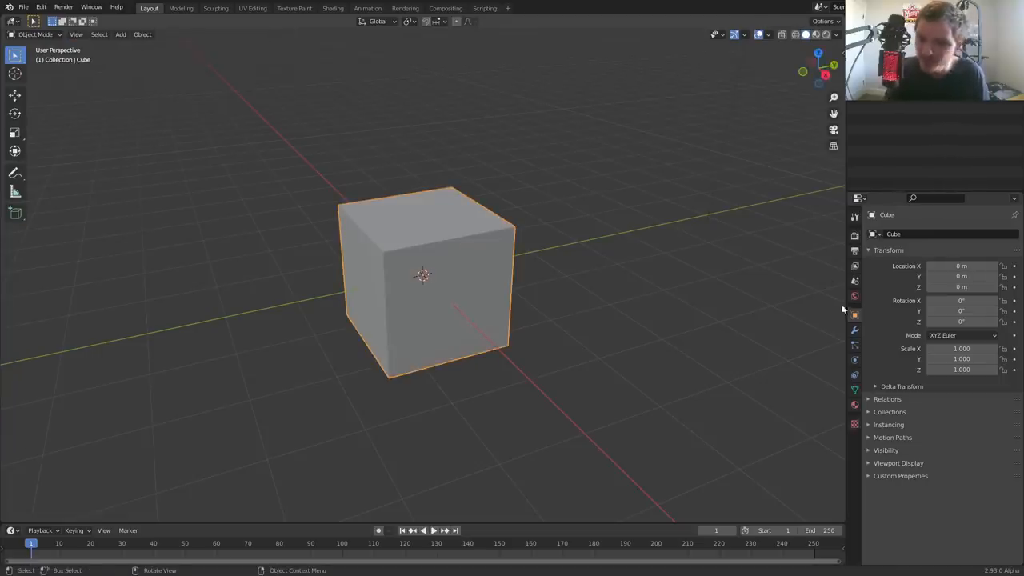
click(854, 330)
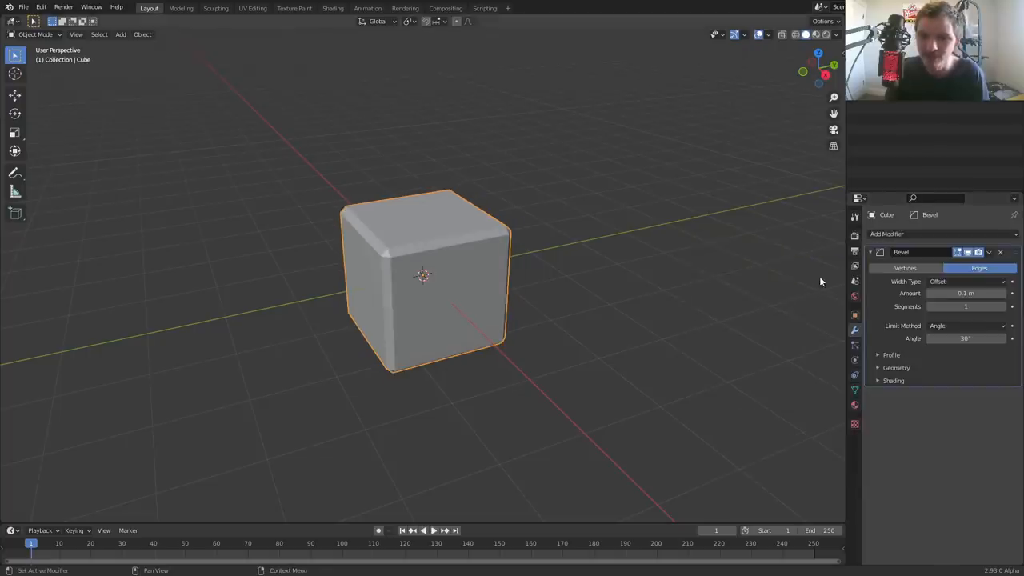
mouse_move(537, 202)
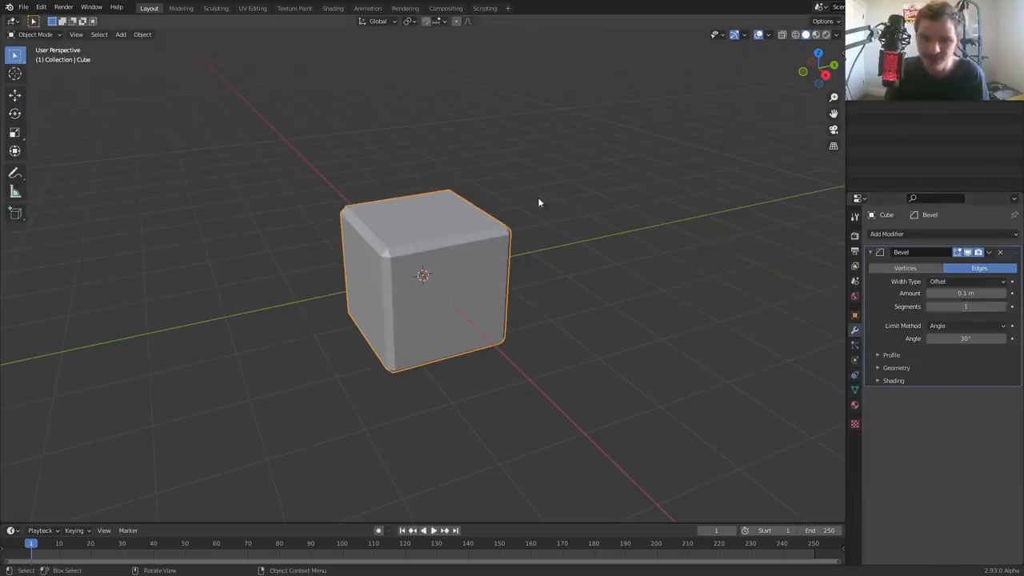
Inset and extrude a smaller block from the top face, then delete the Bevel modifier.
key(Tab)
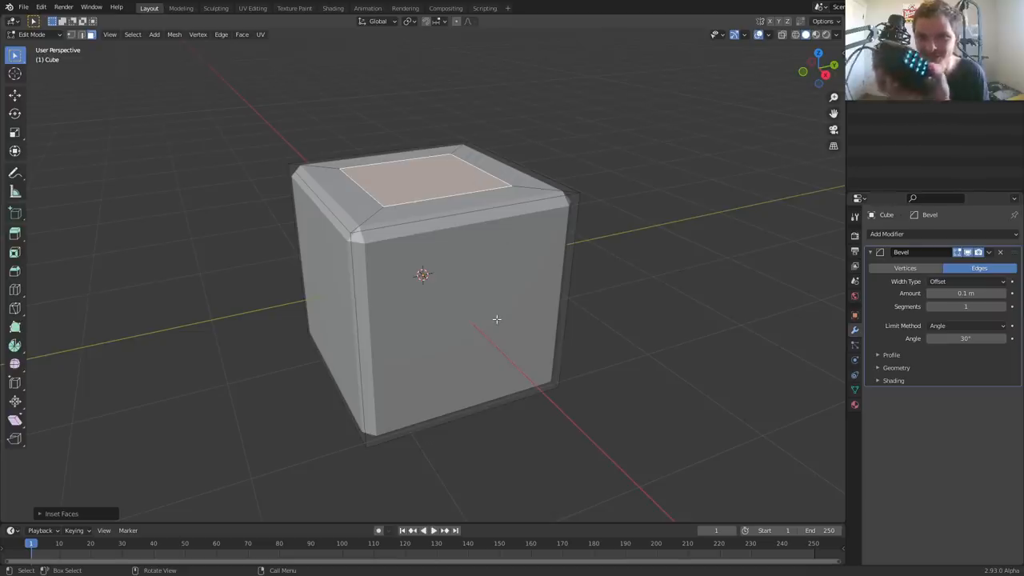
mouse_move(406, 265)
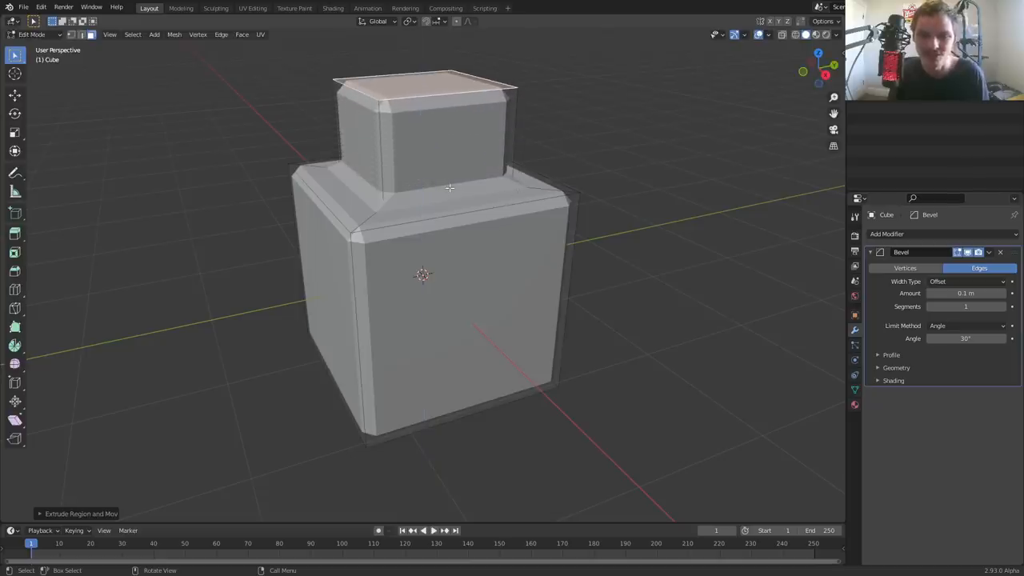
mouse_move(476, 185)
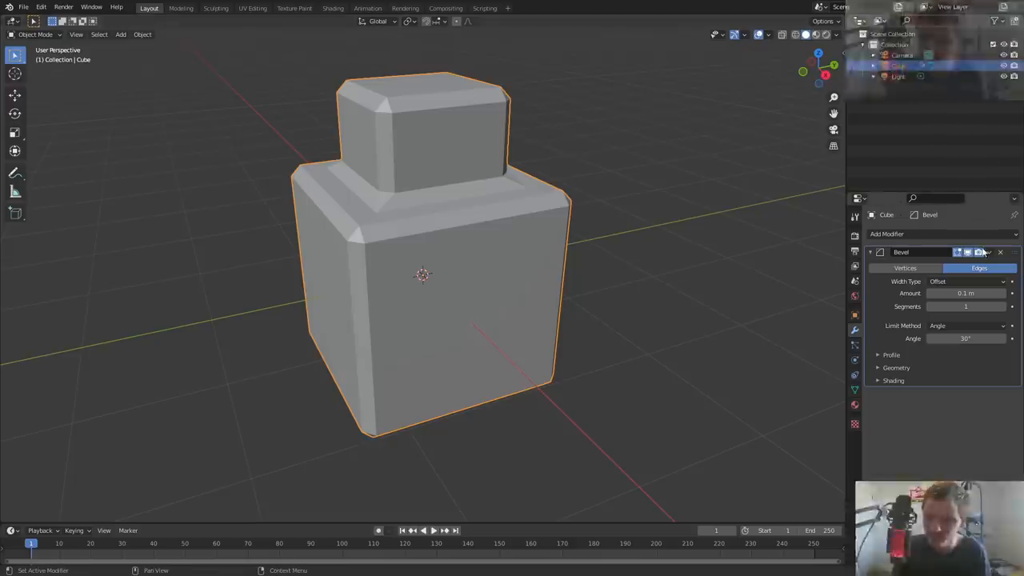
click(999, 252)
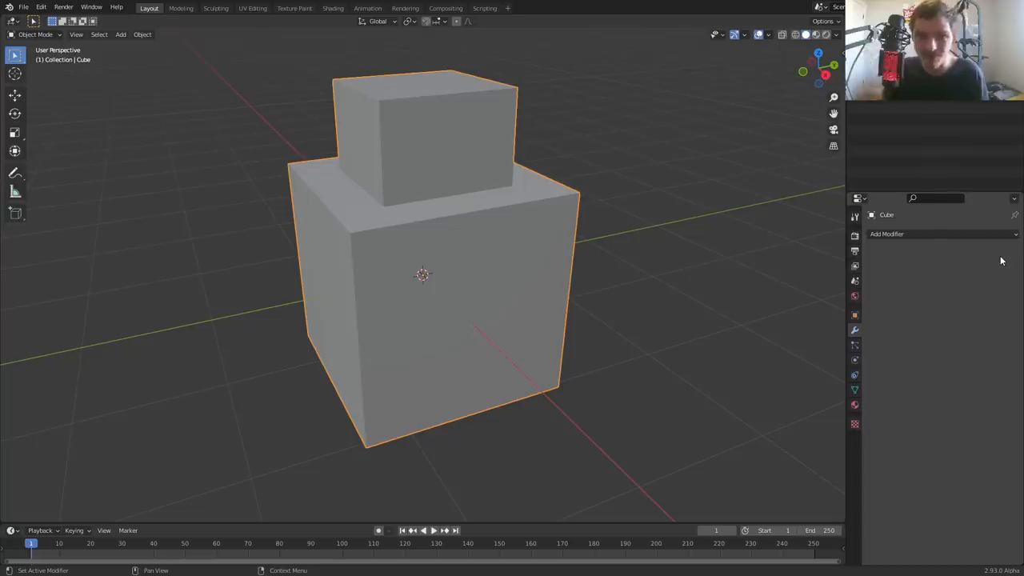
mouse_move(381, 49)
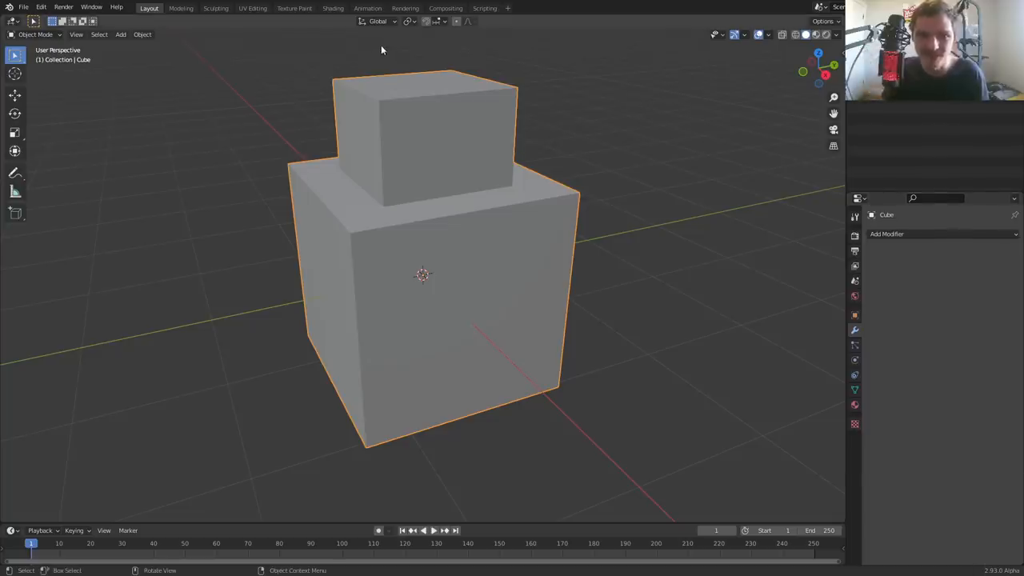
Go to the Shading workspace and add a Bevel node beside the Principled BSDF.
click(333, 8)
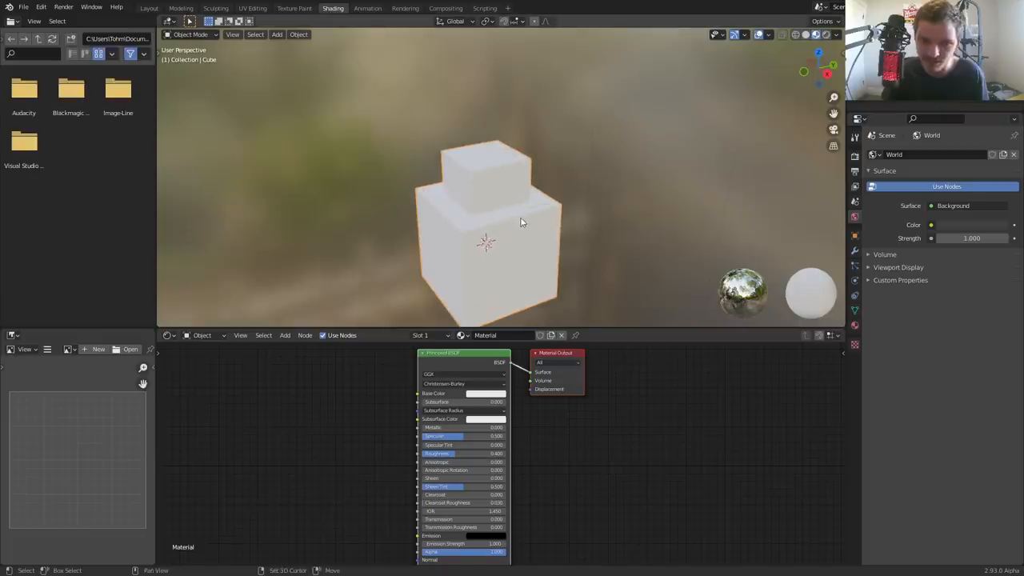
click(797, 35)
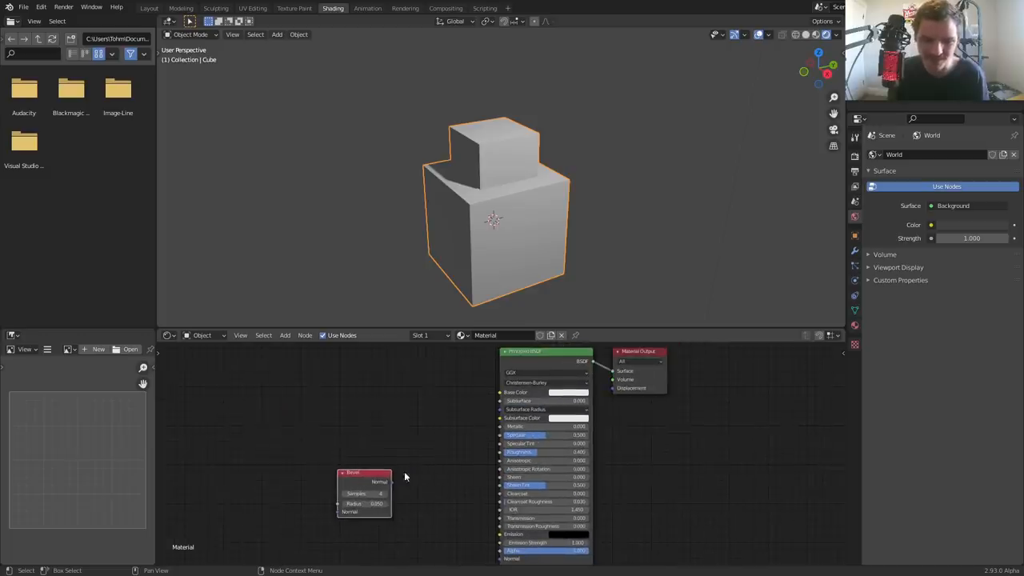
Wire the Bevel node's Normal into Base Color to preview, then into the BSDF Normal input.
drag(390, 480, 615, 371)
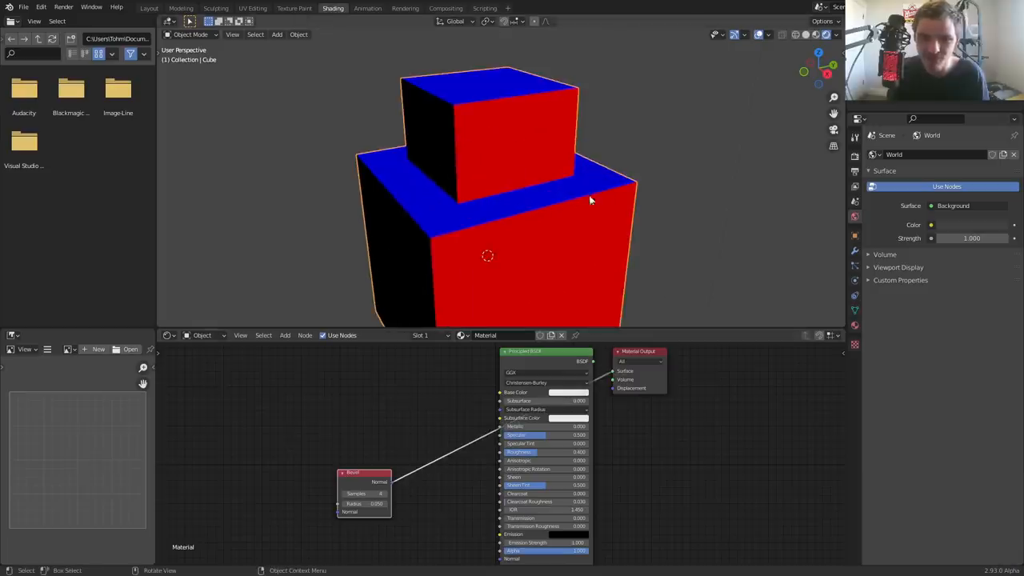
mouse_move(563, 205)
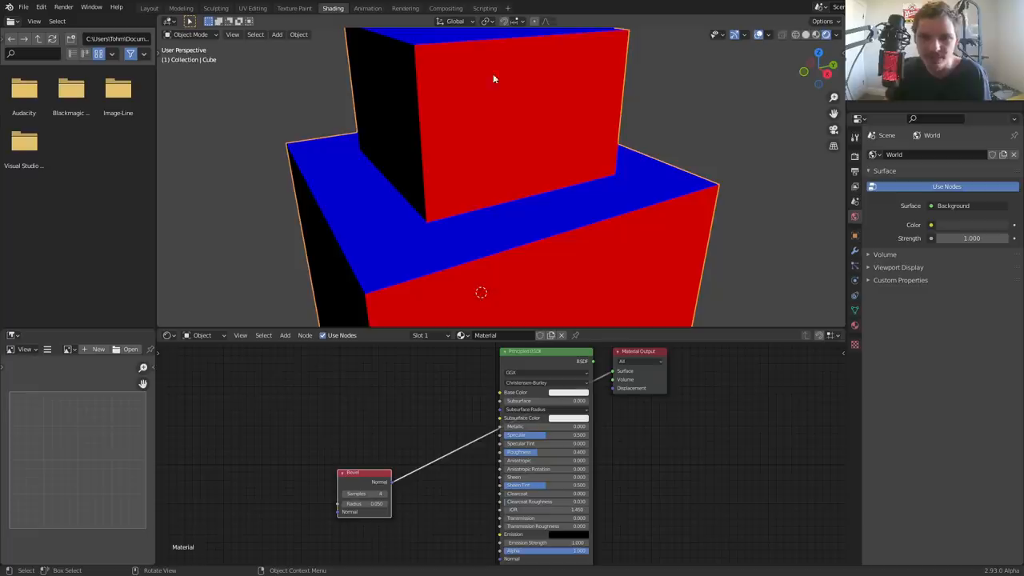
drag(493, 79, 622, 106)
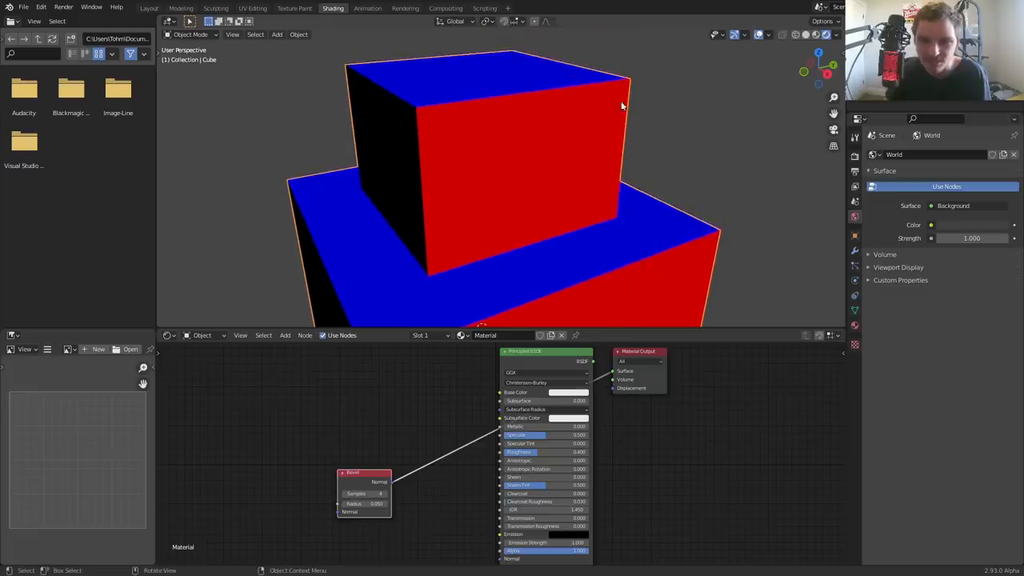
mouse_move(483, 134)
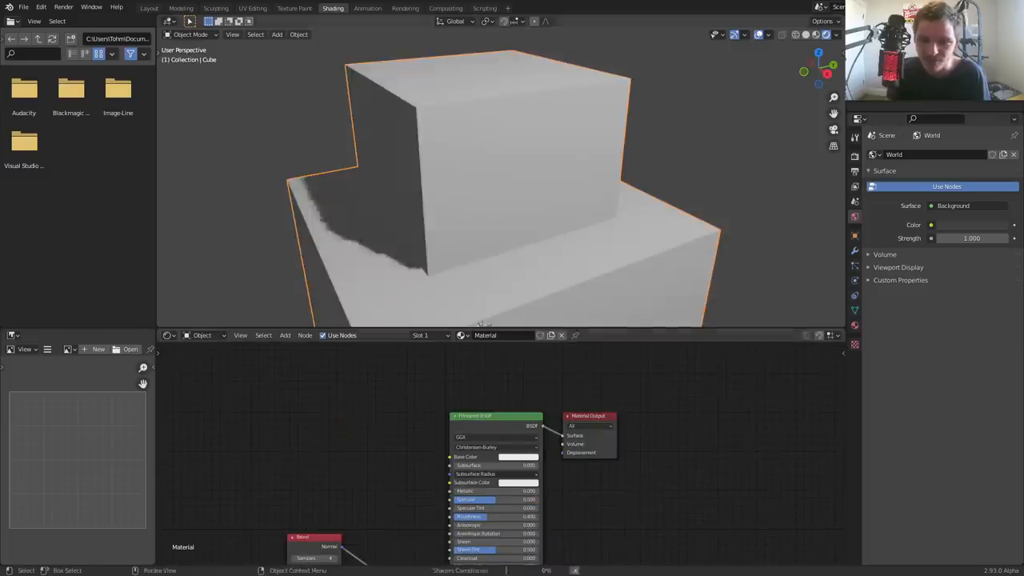
Change the render engine from Eevee to Cycles in Render Properties.
click(854, 155)
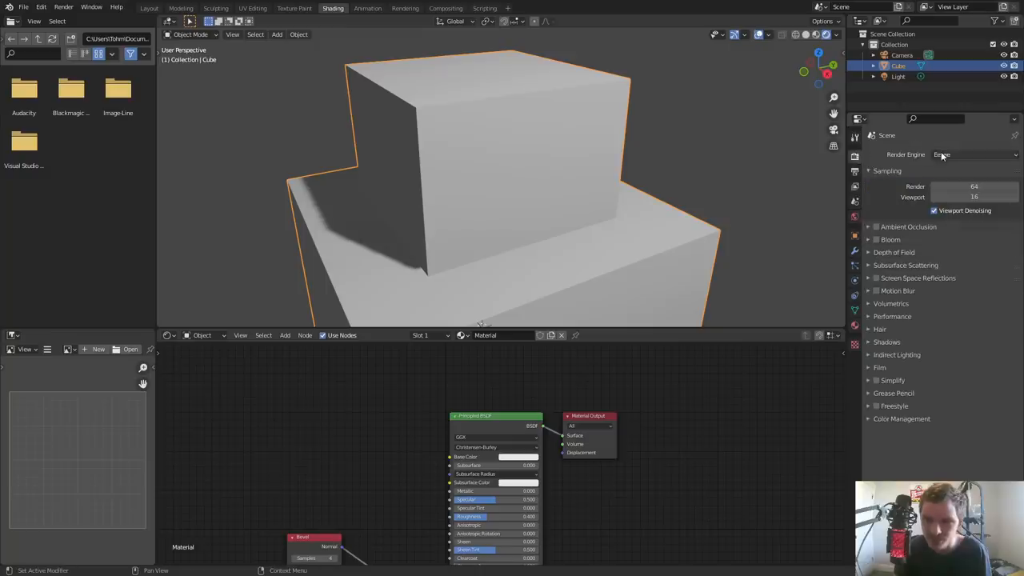
click(974, 153)
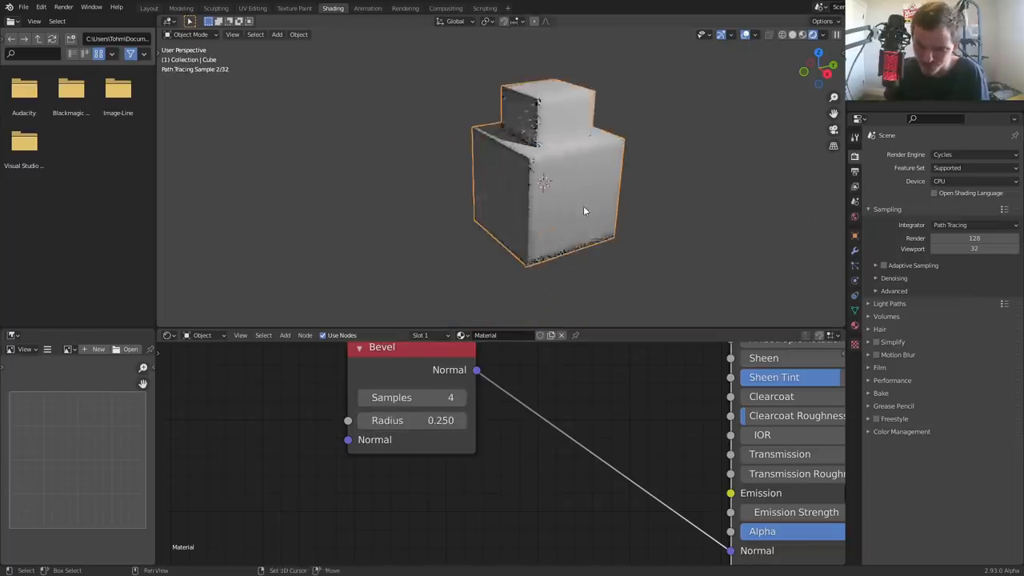
key(Tab)
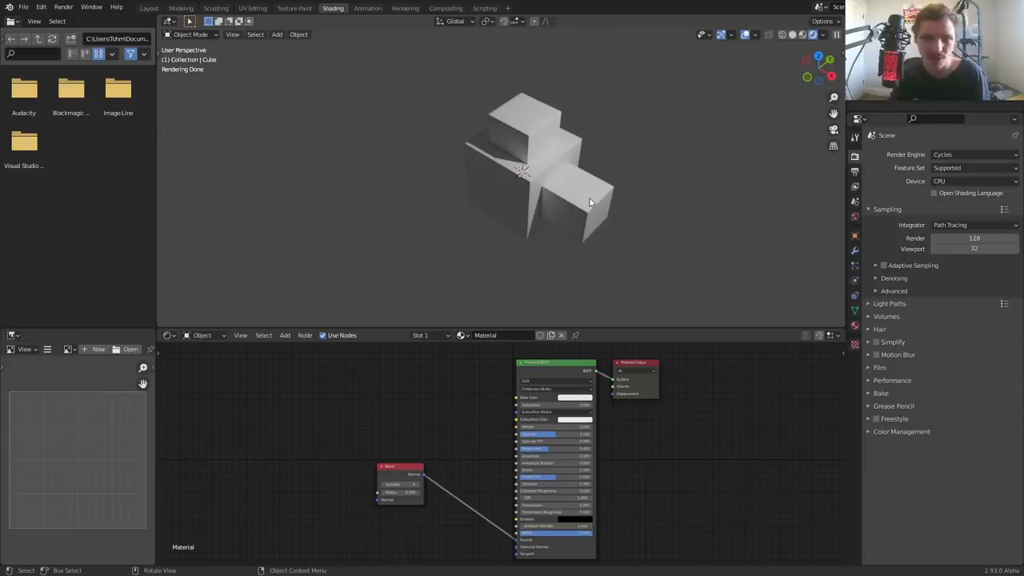
Render on GPU Compute, feed Bevel Normal to the Material Output and add an Image Texture node.
drag(400, 479, 362, 467)
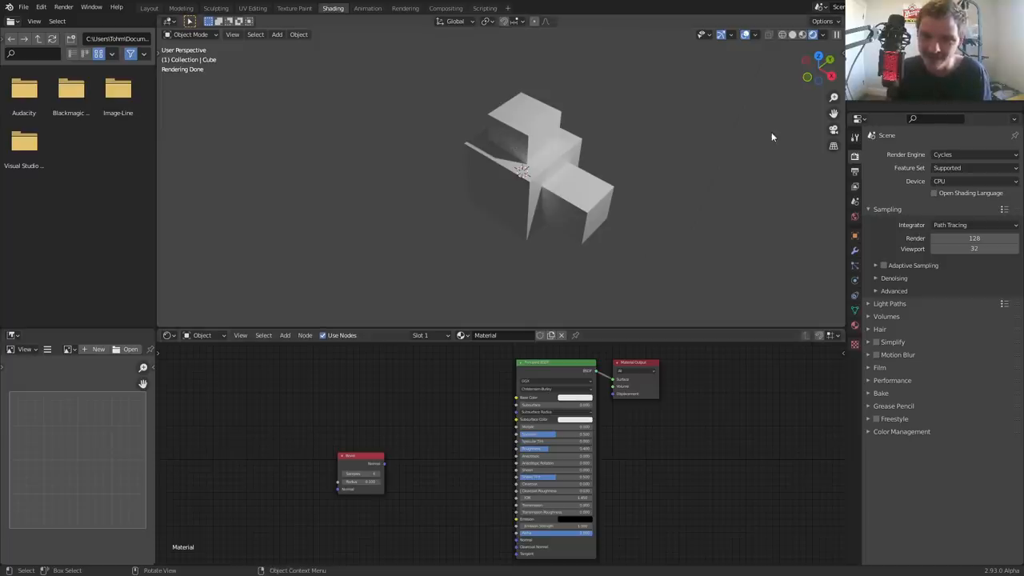
click(974, 181)
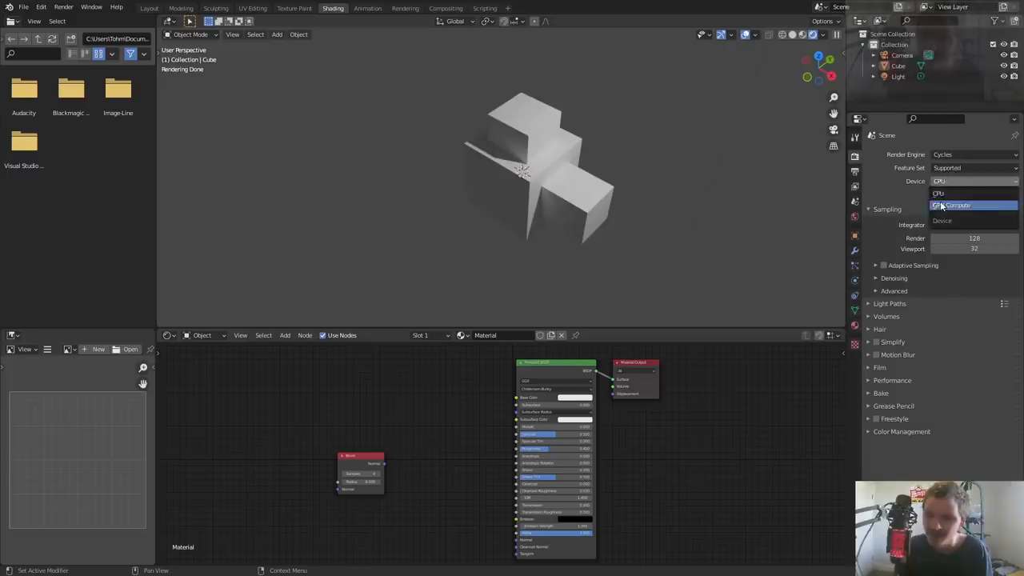
click(952, 205)
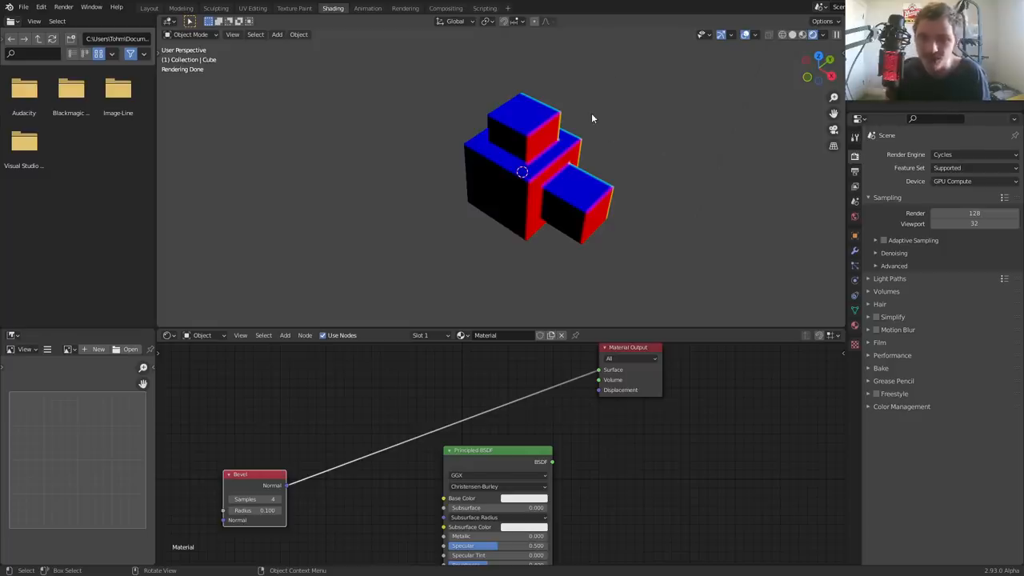
drag(592, 118, 483, 151)
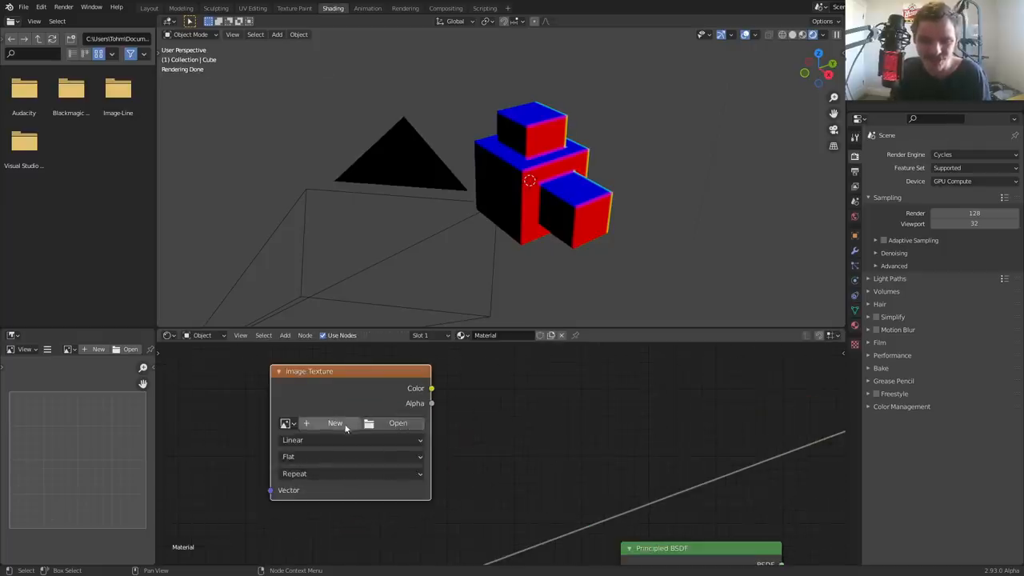
Create a new 2048 px 32-bit float image named 'bevel' in the Image Texture node.
click(335, 423)
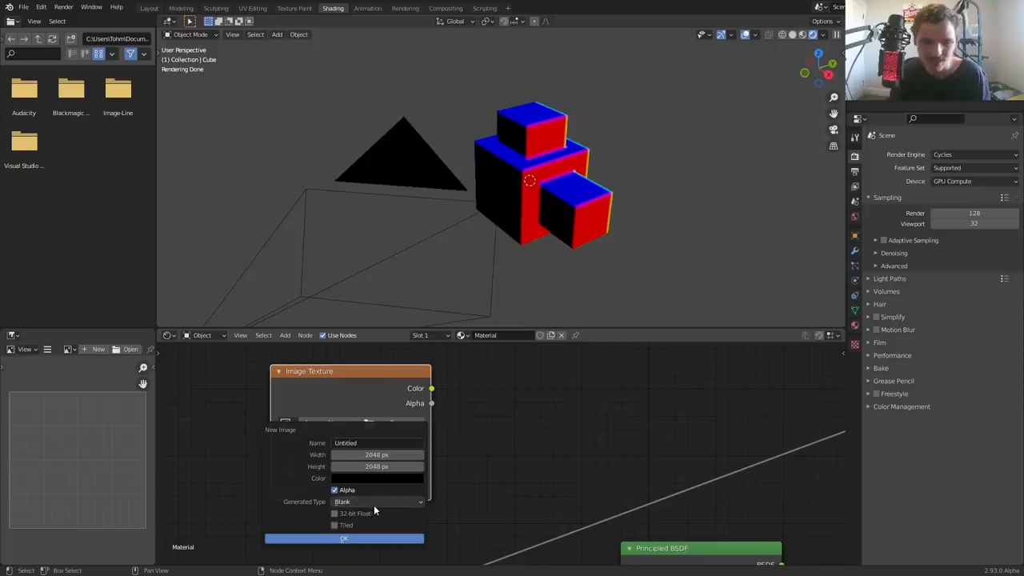
click(334, 512)
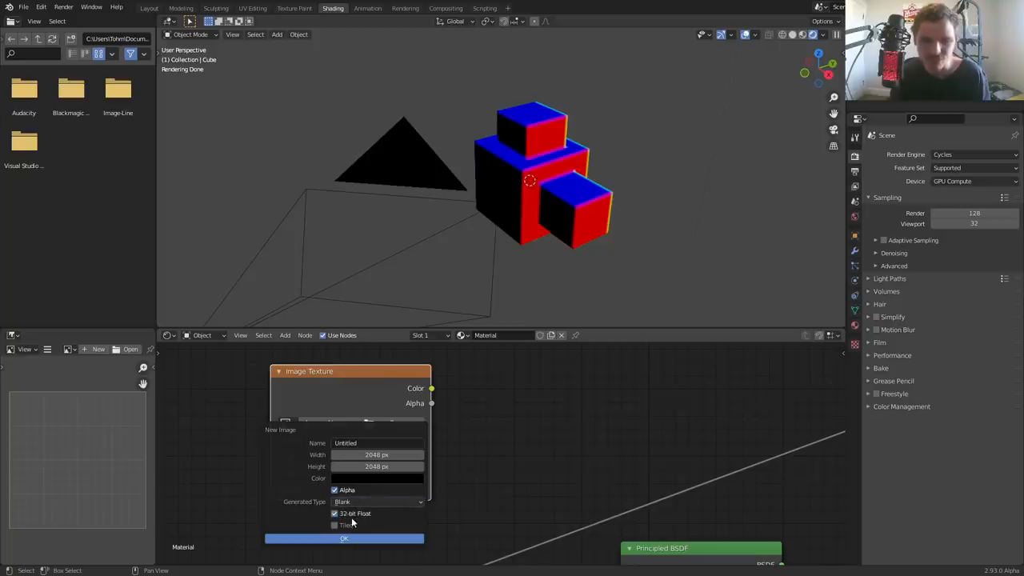
mouse_move(352, 522)
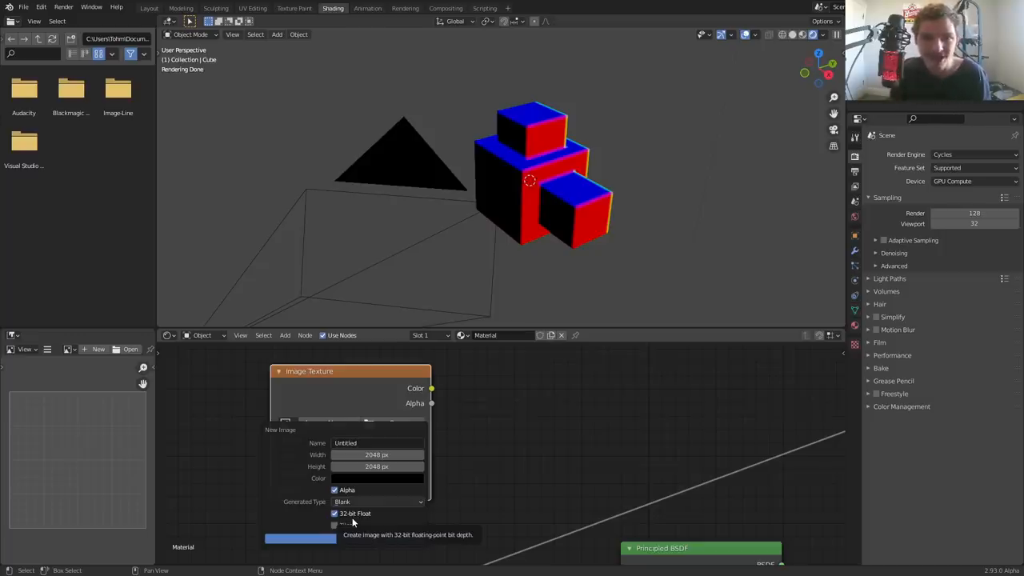
click(334, 511)
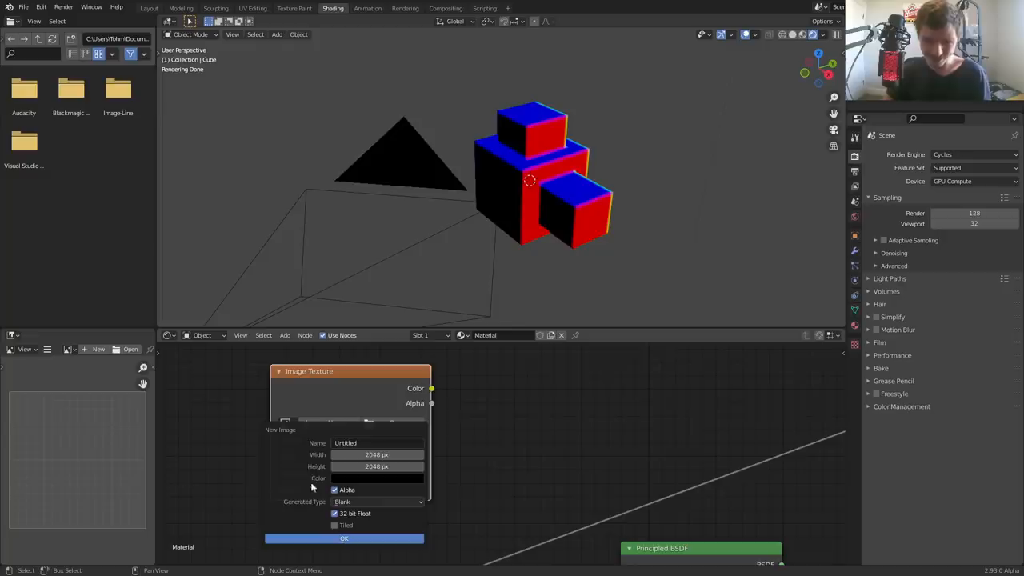
mouse_move(355, 498)
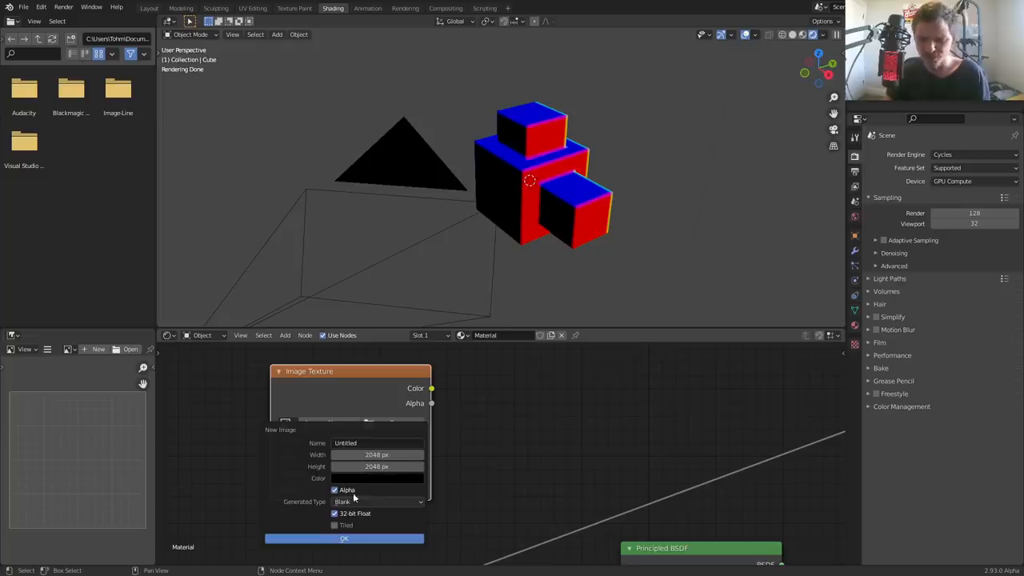
click(377, 441)
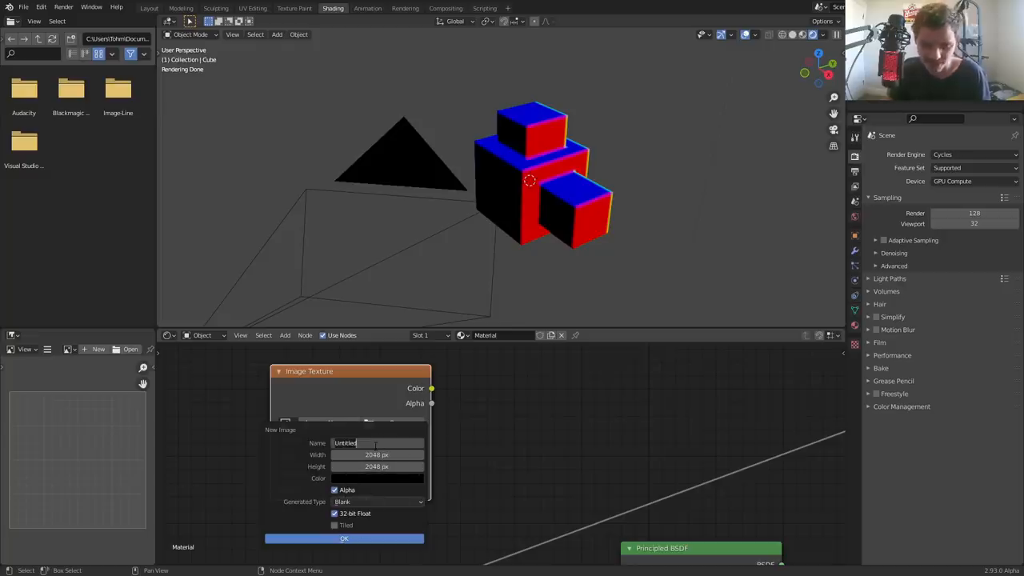
text(bevel)
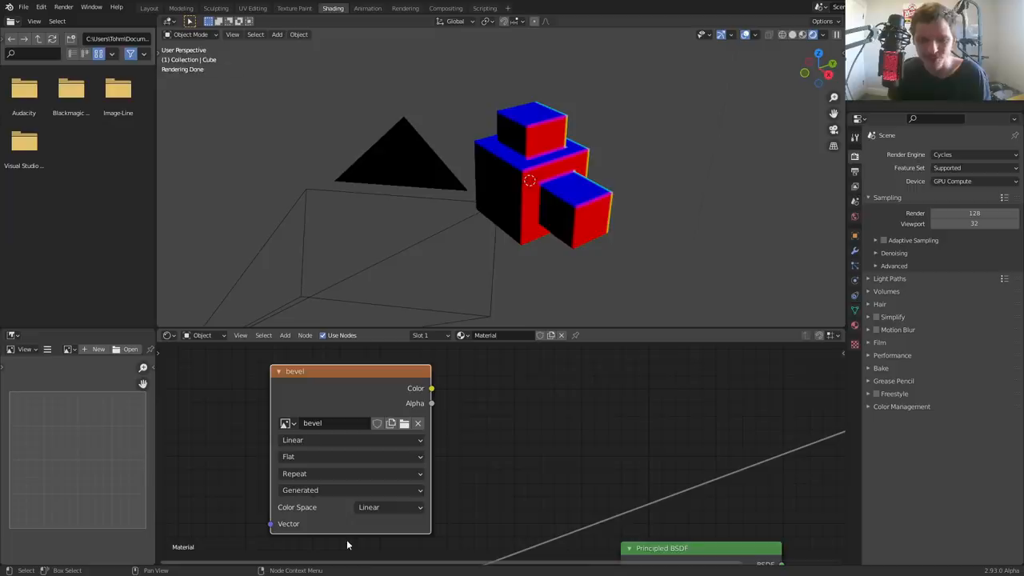
mouse_move(684, 278)
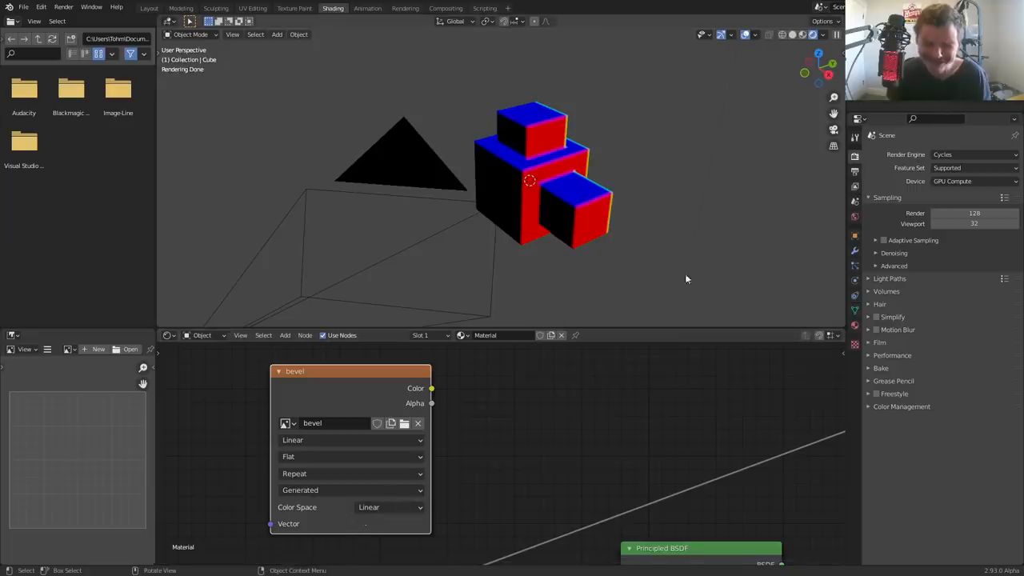
mouse_move(531, 354)
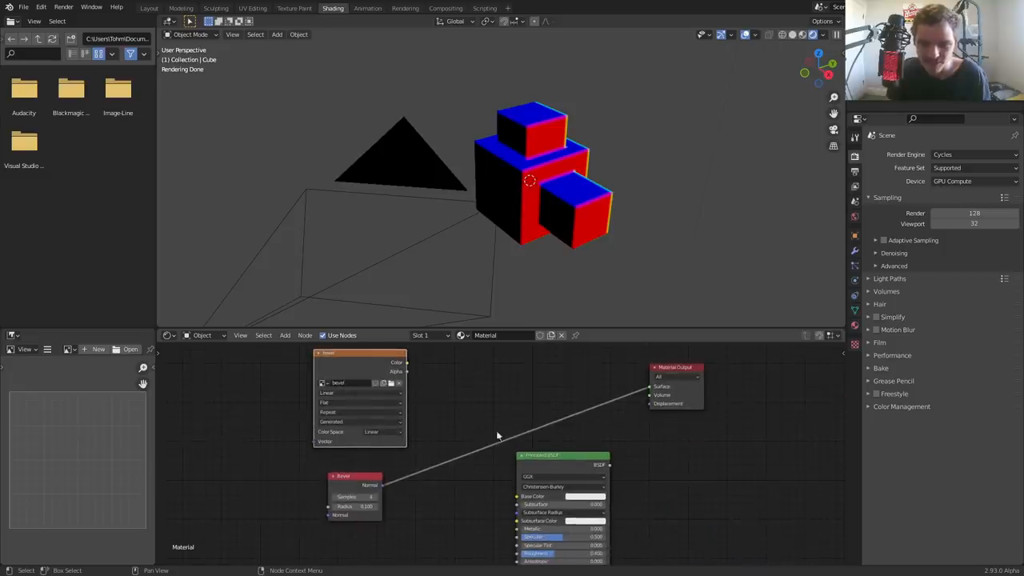
mouse_move(560, 179)
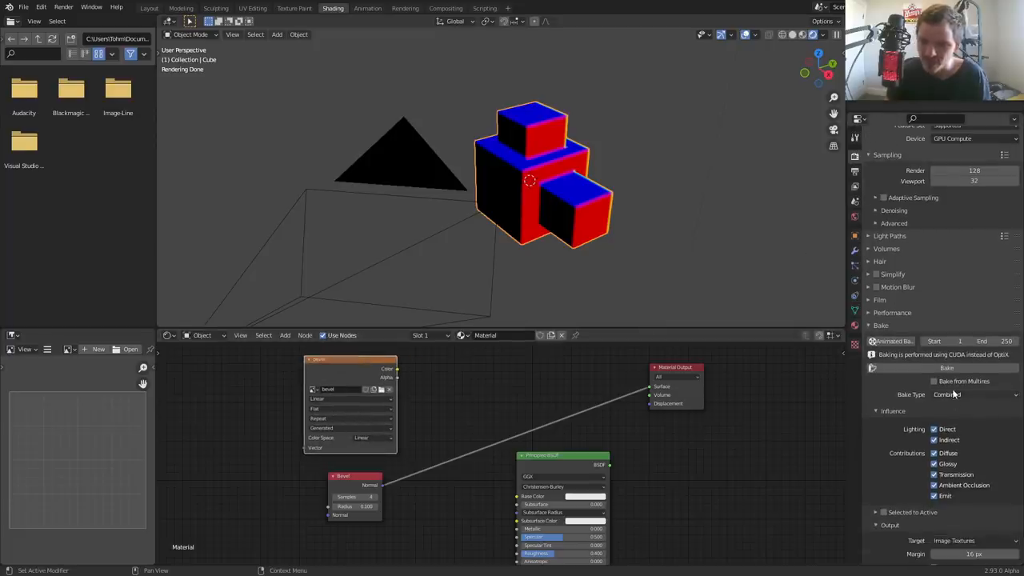
Set the Cycles bake type to Emit and adjust the bake output margin.
click(972, 393)
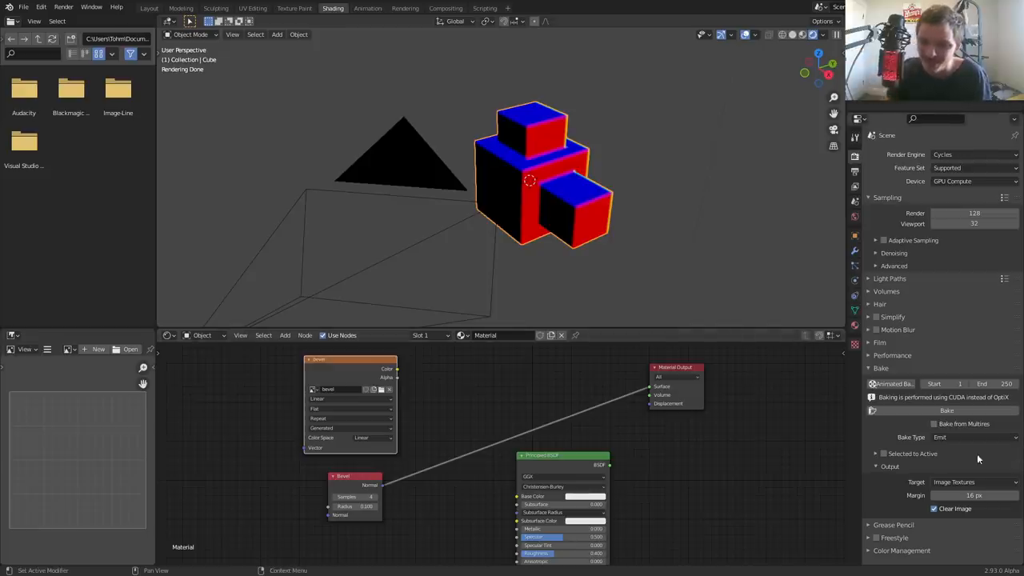
click(972, 494)
text(0)
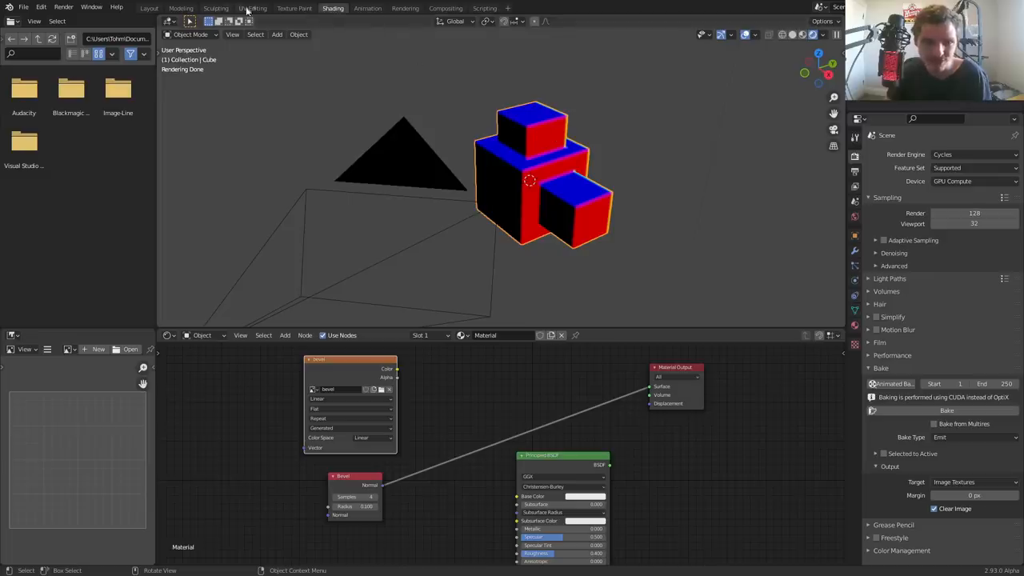
Unwrap the stepped cube with Smart UV Project and return to the Shading workspace.
click(252, 8)
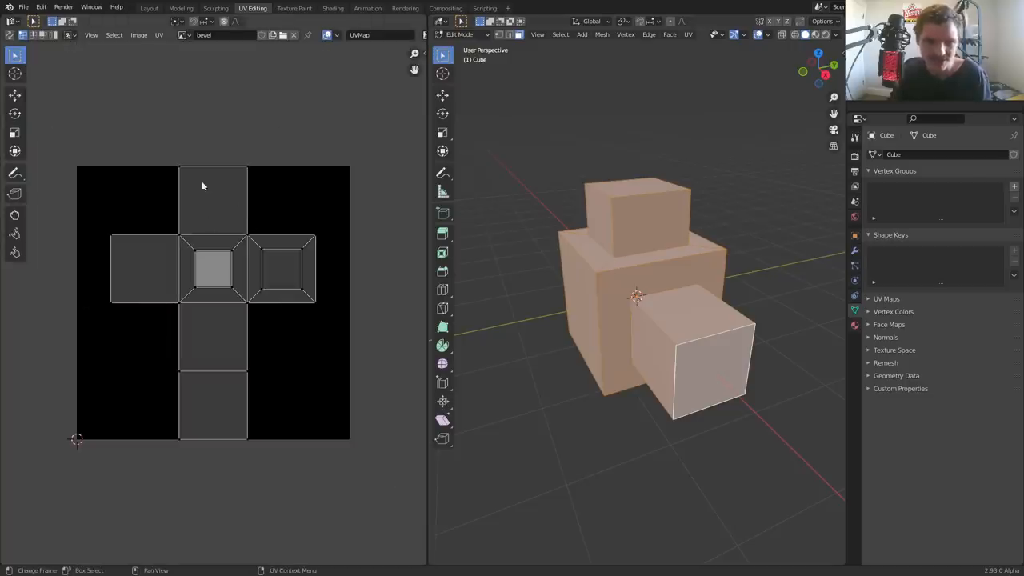
mouse_move(605, 237)
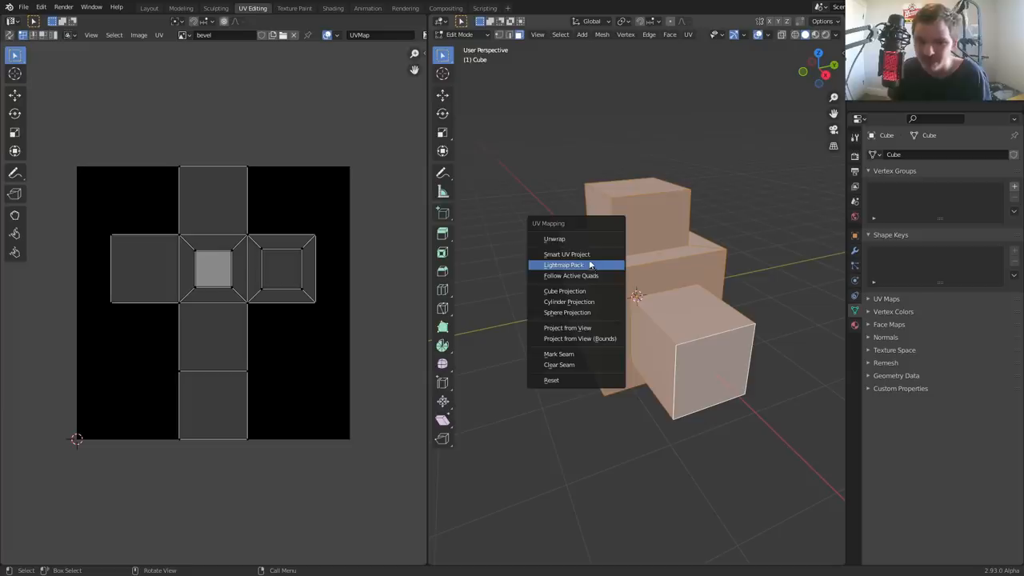
click(566, 252)
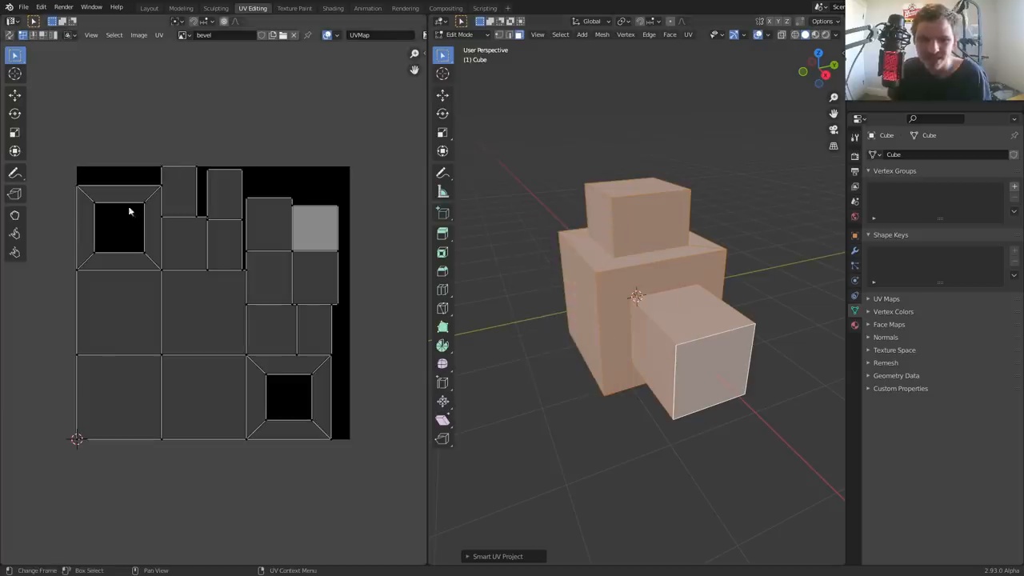
click(149, 8)
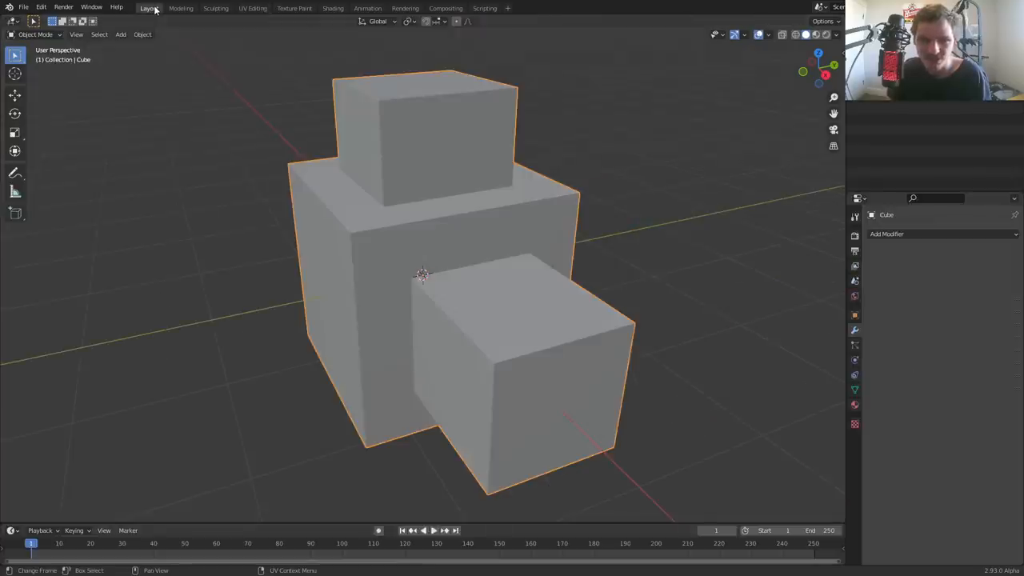
click(333, 8)
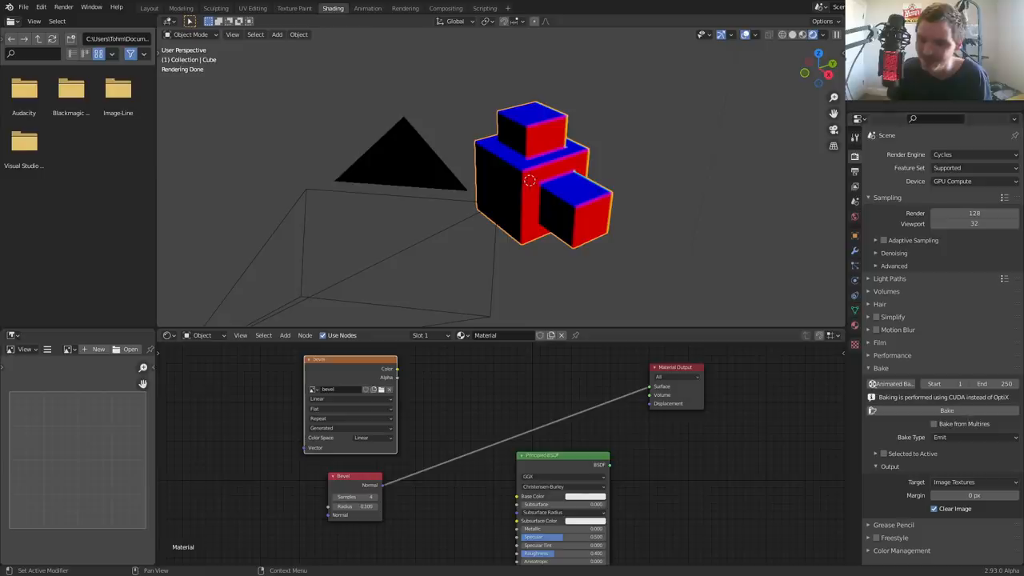
mouse_move(947, 409)
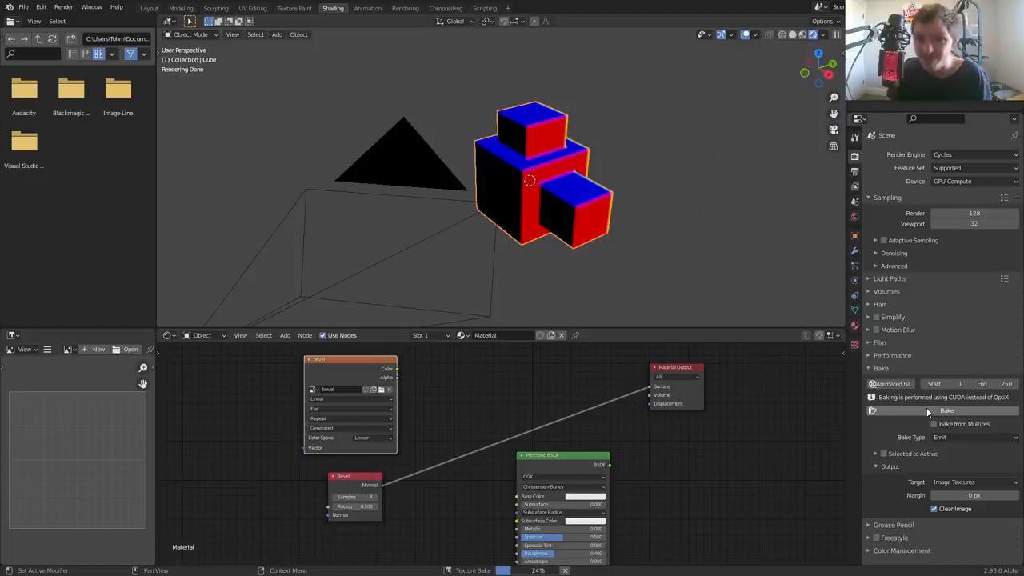
mouse_move(913, 415)
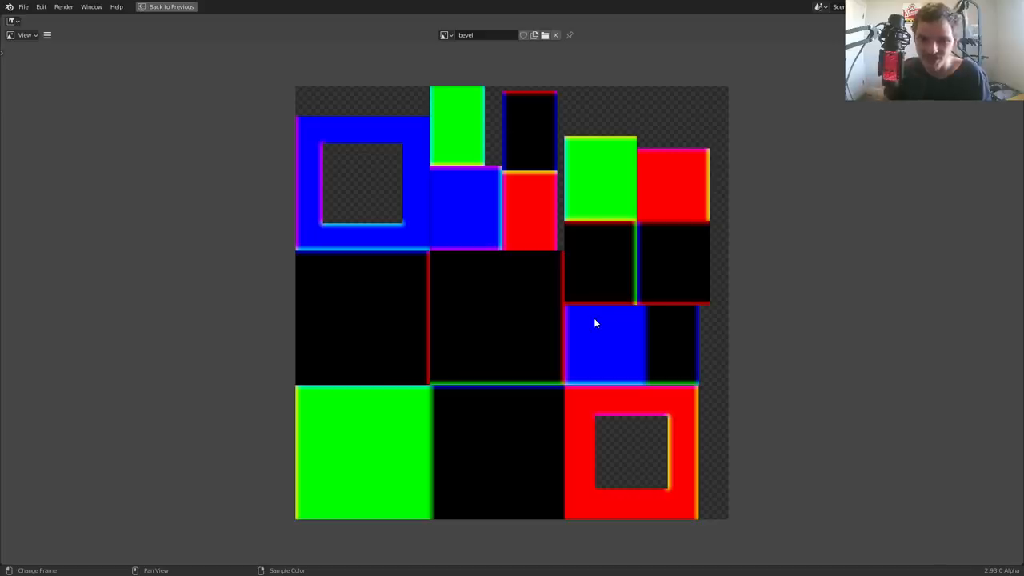
Zoom the image editor to inspect the baked bevel texture.
scroll(up, 3)
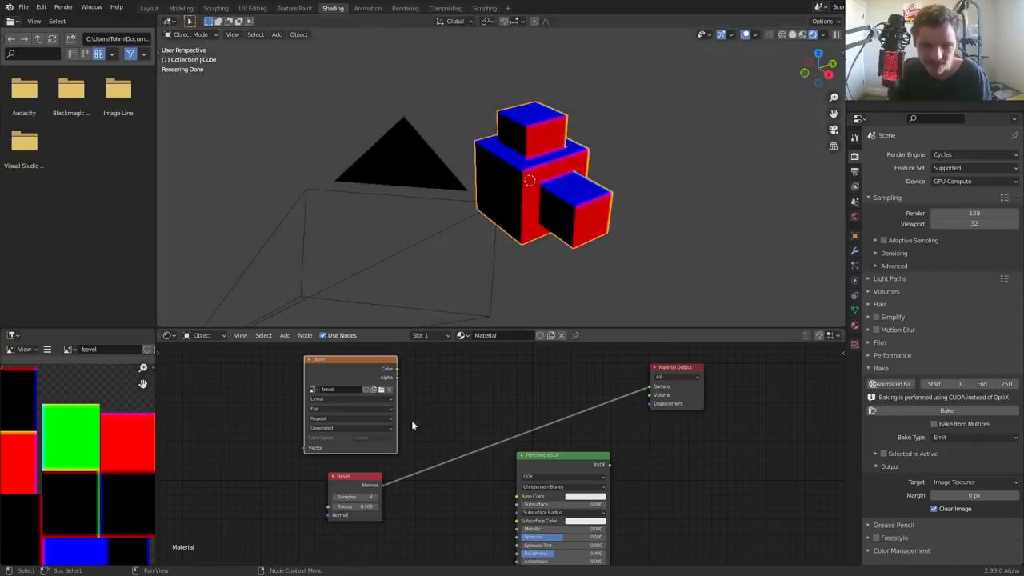
Rearrange the nodes and wire the Principled BSDF back into the Material Output Surface socket.
drag(397, 368, 608, 392)
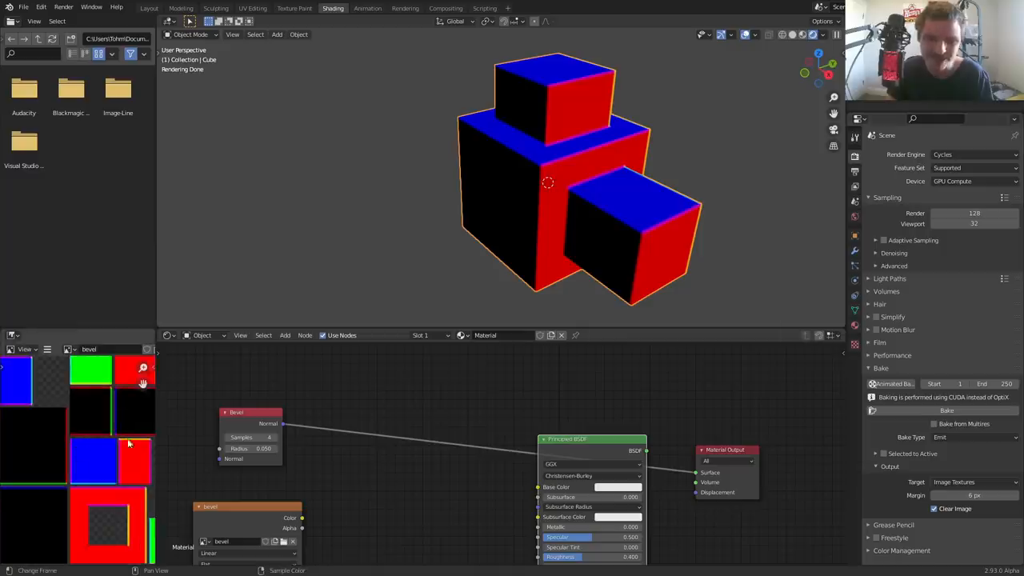
mouse_move(71, 430)
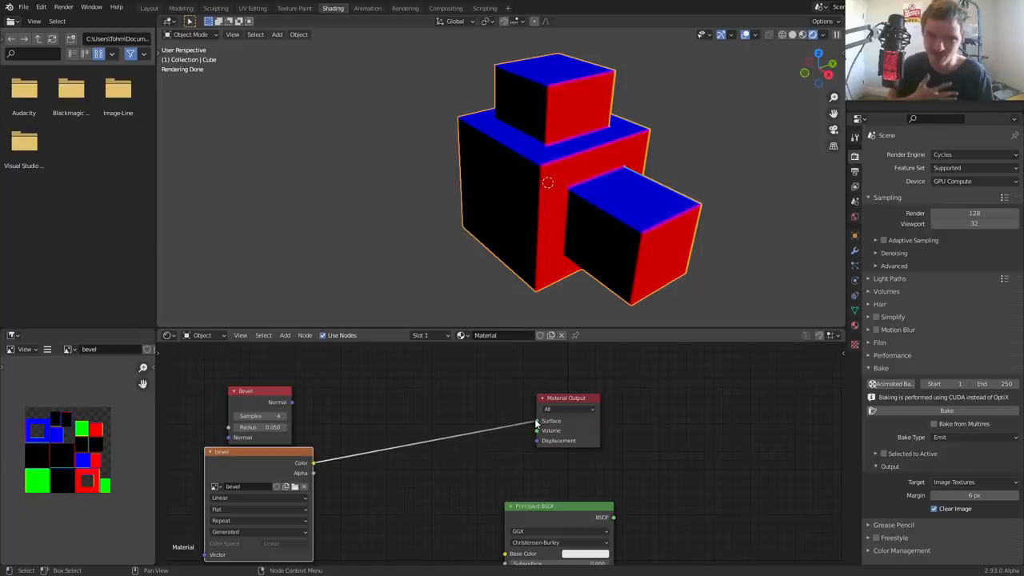
mouse_move(492, 390)
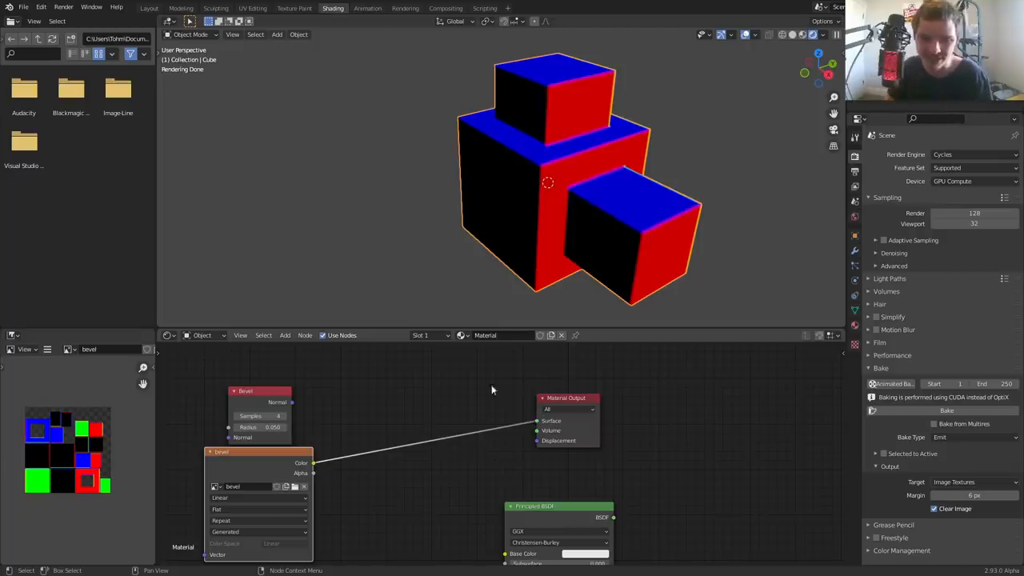
drag(566, 396, 739, 390)
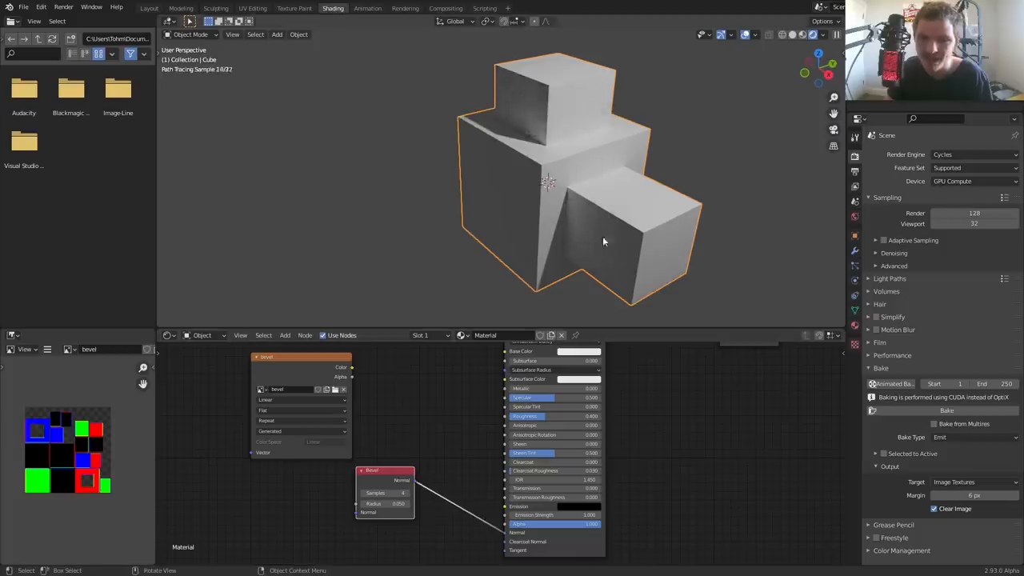
mouse_move(573, 192)
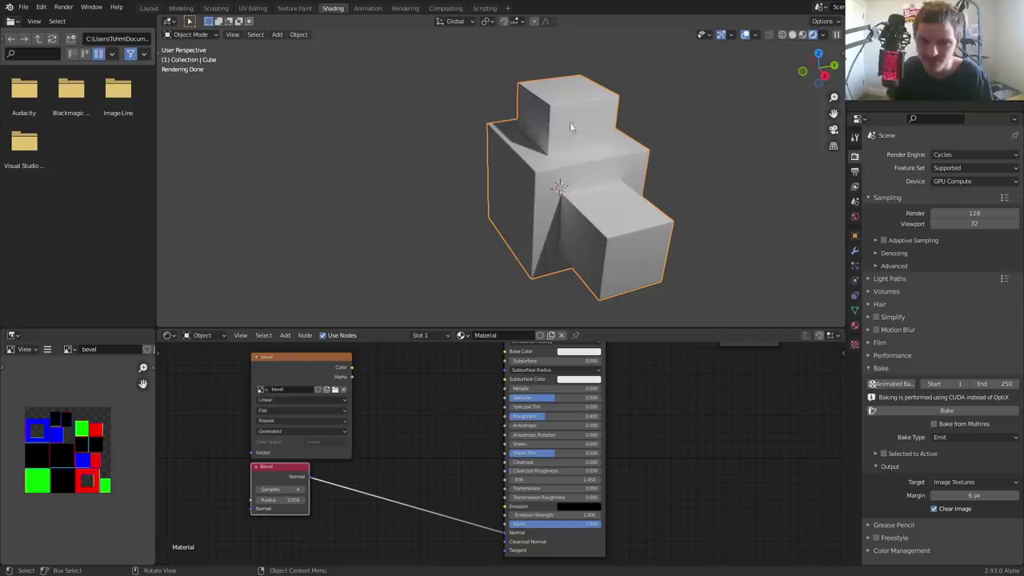
mouse_move(355, 376)
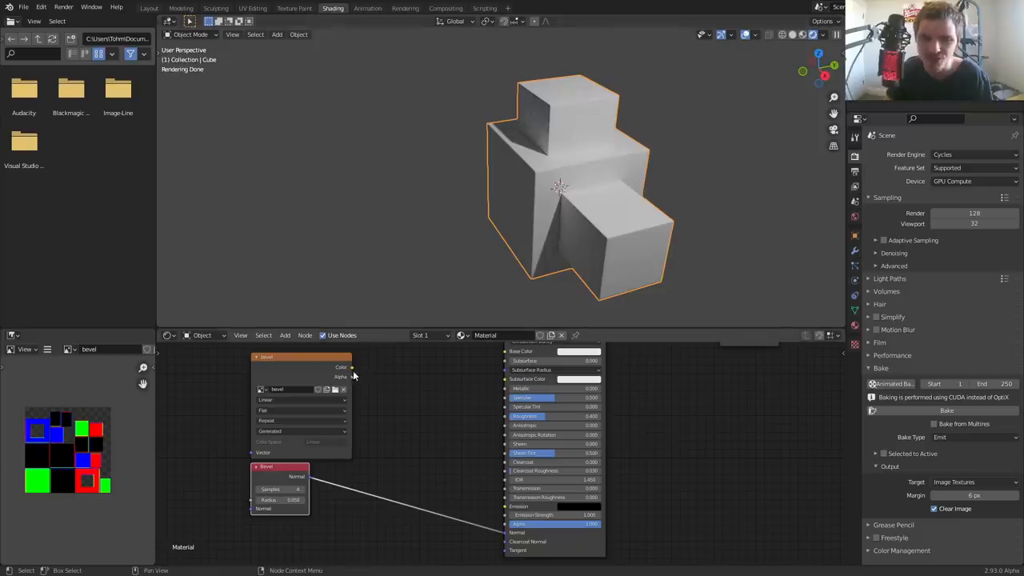
Connect the bevel Image Texture Color to the Principled BSDF Normal input and check the shading.
drag(351, 367, 506, 544)
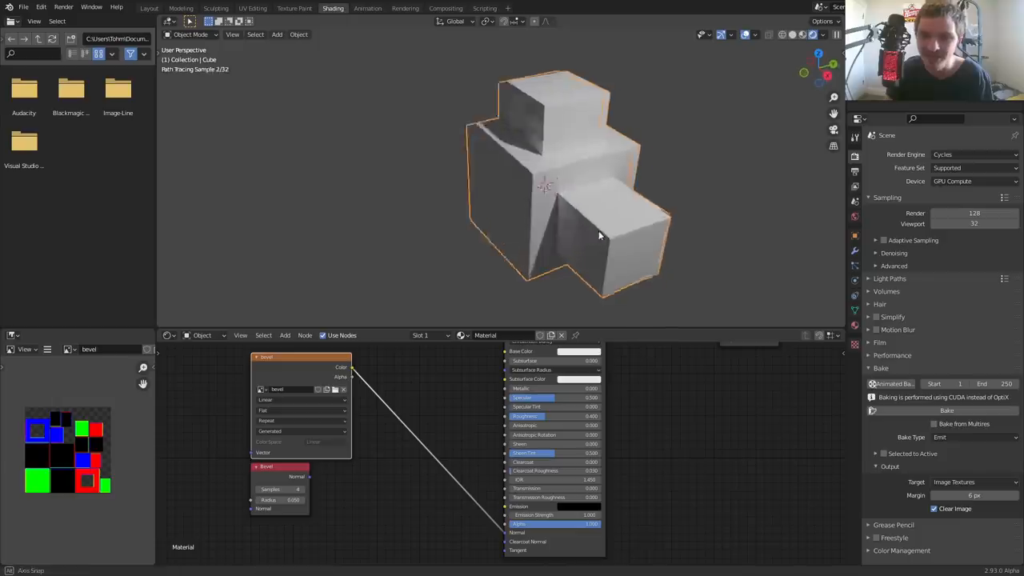
drag(600, 234, 528, 240)
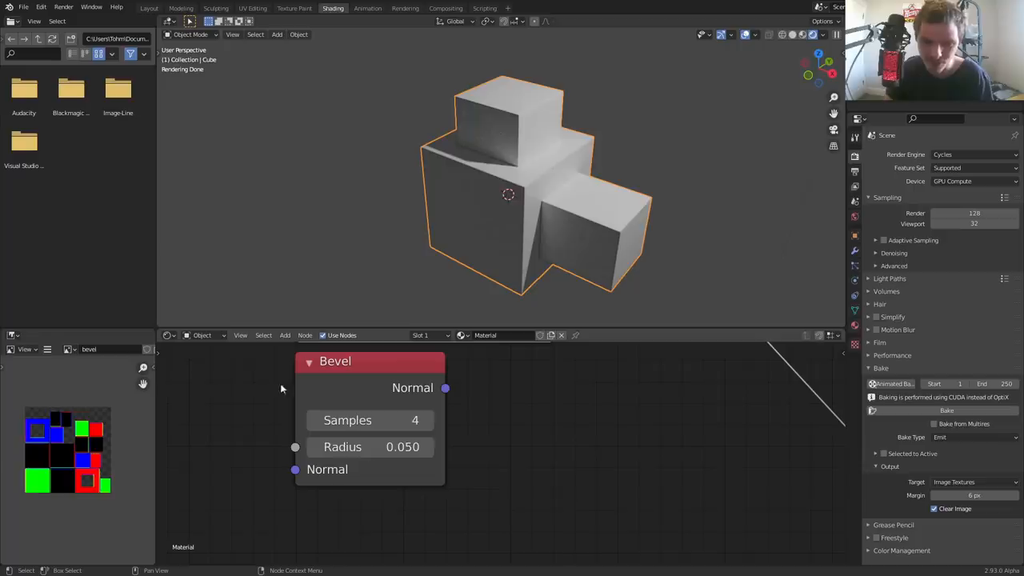
mouse_move(406, 413)
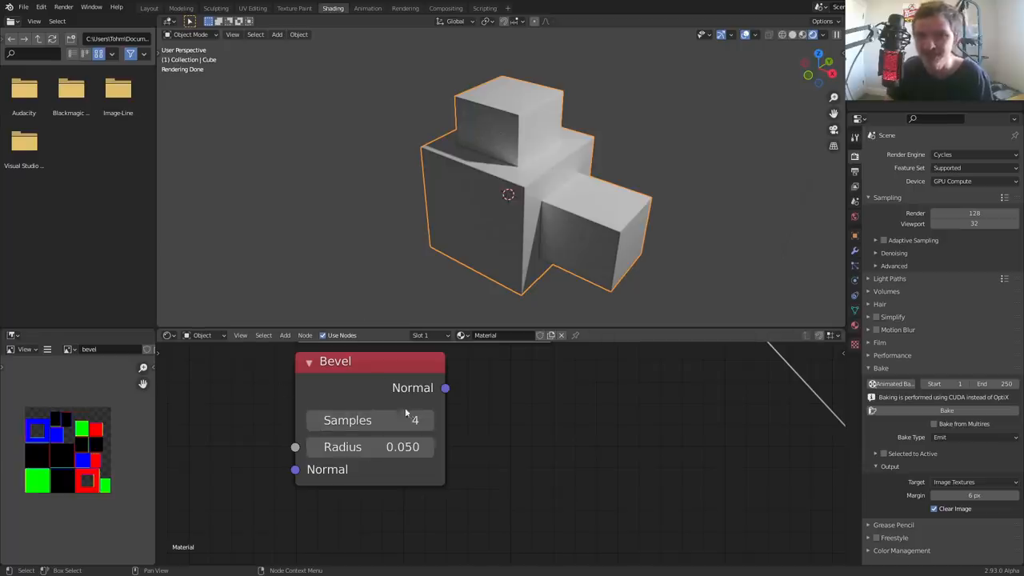
mouse_move(369, 419)
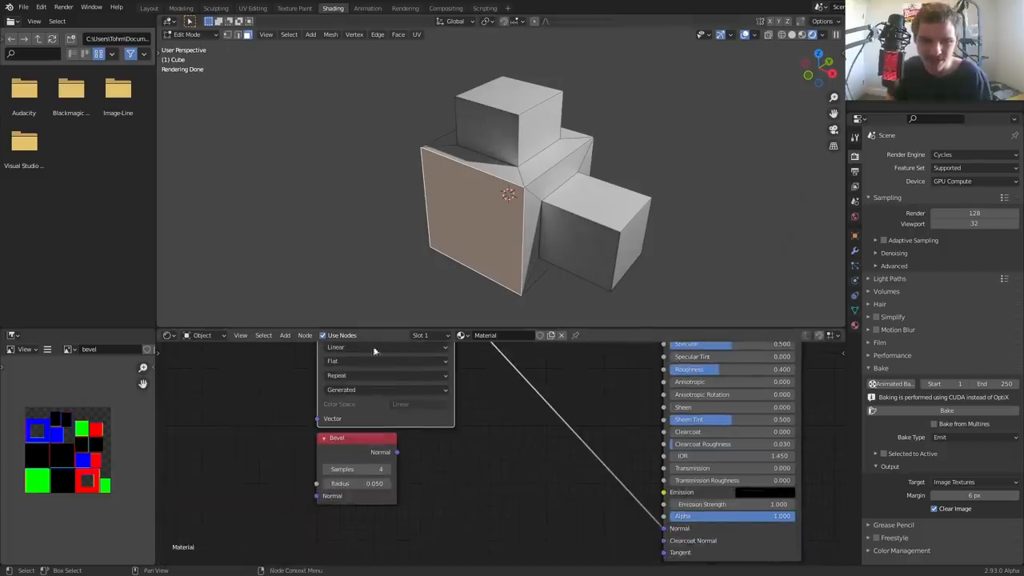
mouse_move(316, 454)
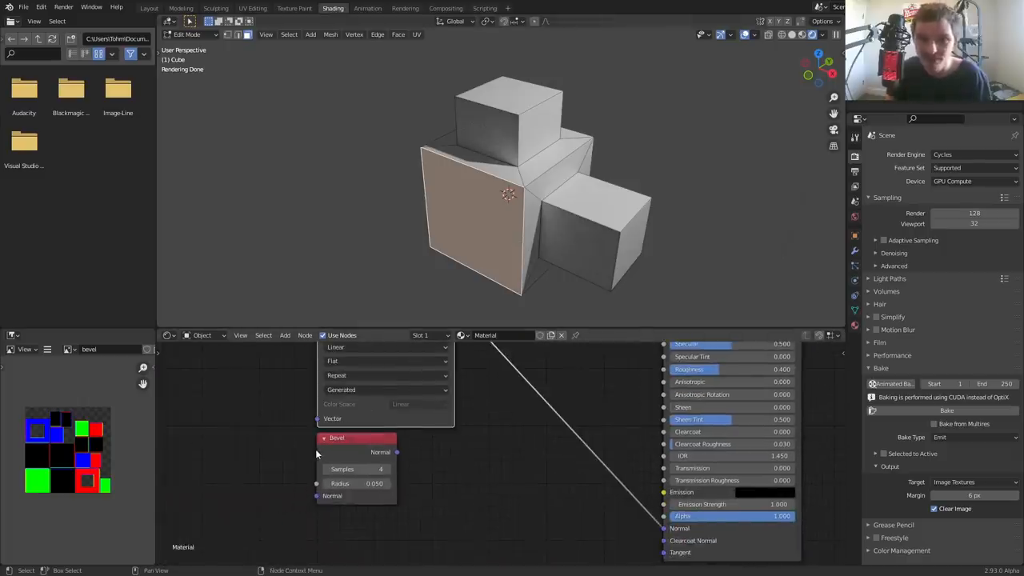